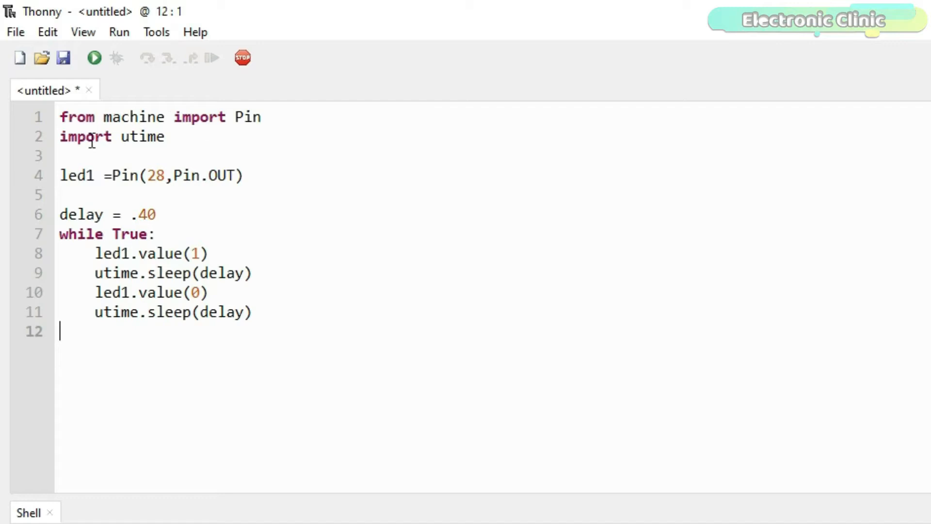
{"action": "mouse_move", "coordinate": [272, 173]}
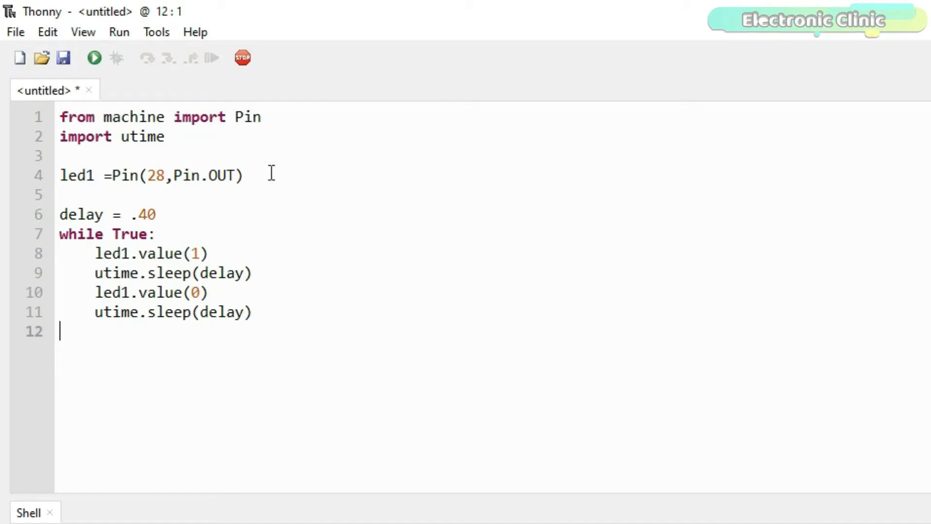
{"action": "mouse_move", "coordinate": [83, 125]}
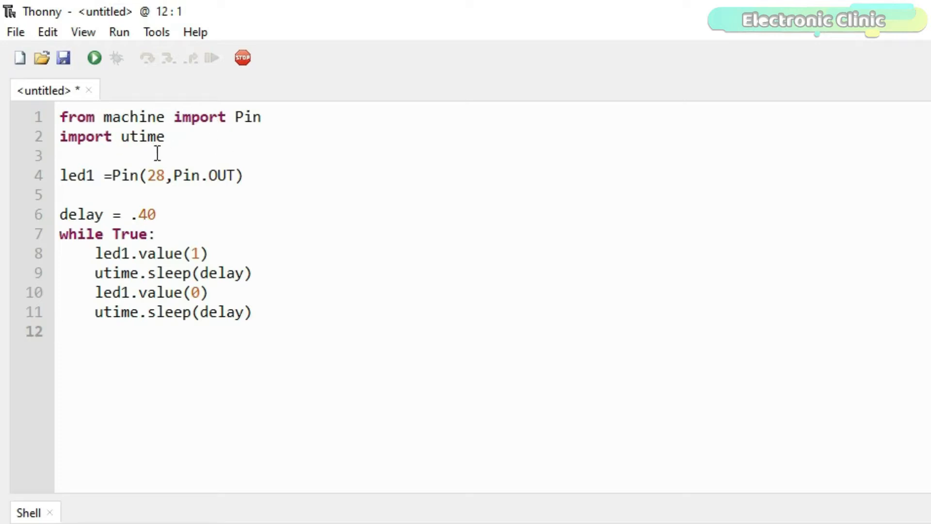
Step: Replace the .40 delay in led.py with a .2 delay value
{"action": "left_click", "coordinate": [165, 176]}
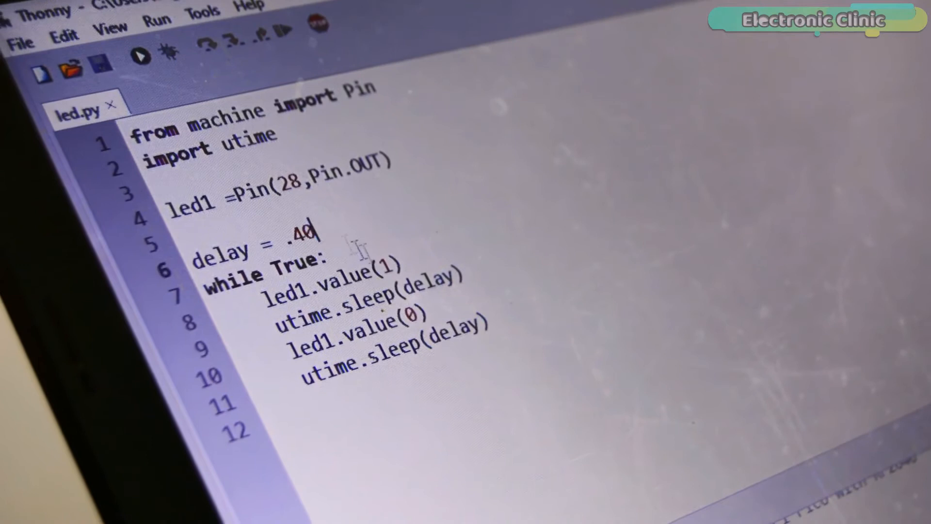
{"action": "key", "text": "BackSpace"}
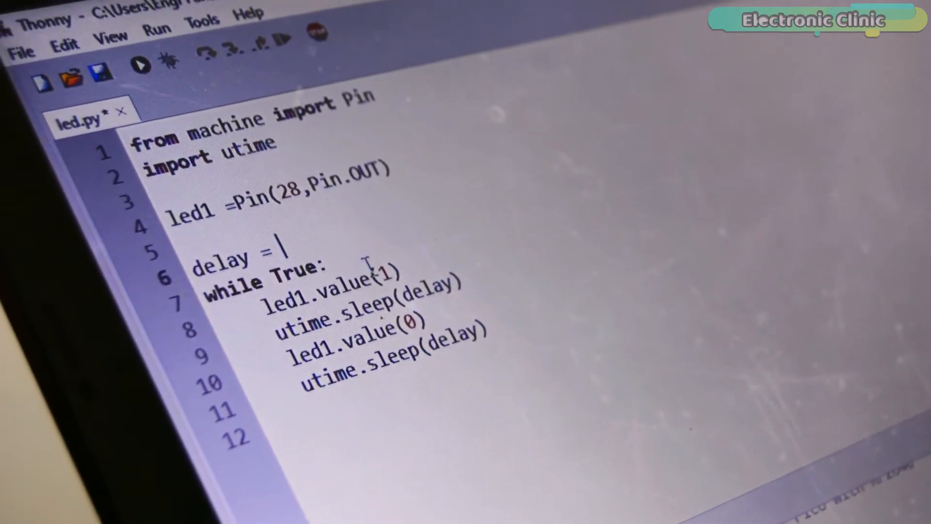
{"action": "type", "text": "2 =Pin(27,Pin.OUT"}
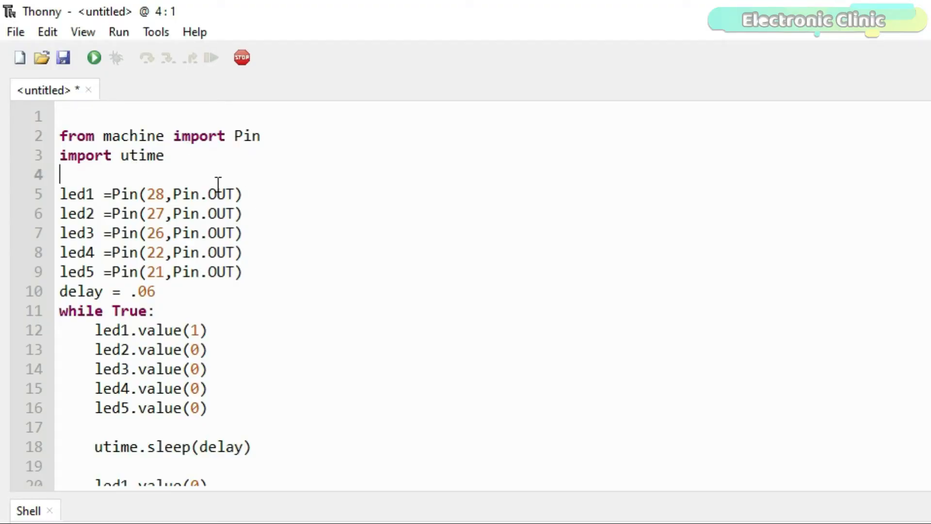
{"action": "scroll", "scroll_direction": "down", "scroll_amount": 3}
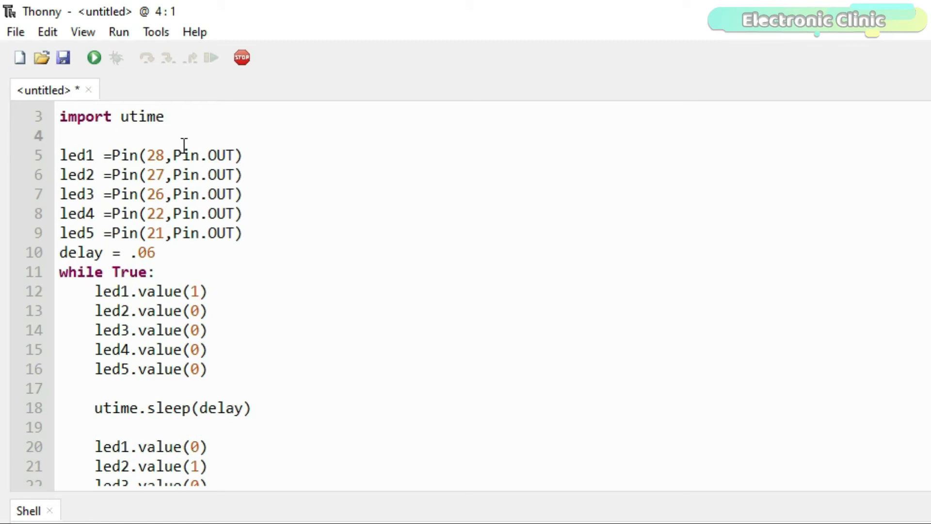
{"action": "scroll", "scroll_direction": "down", "scroll_amount": 3}
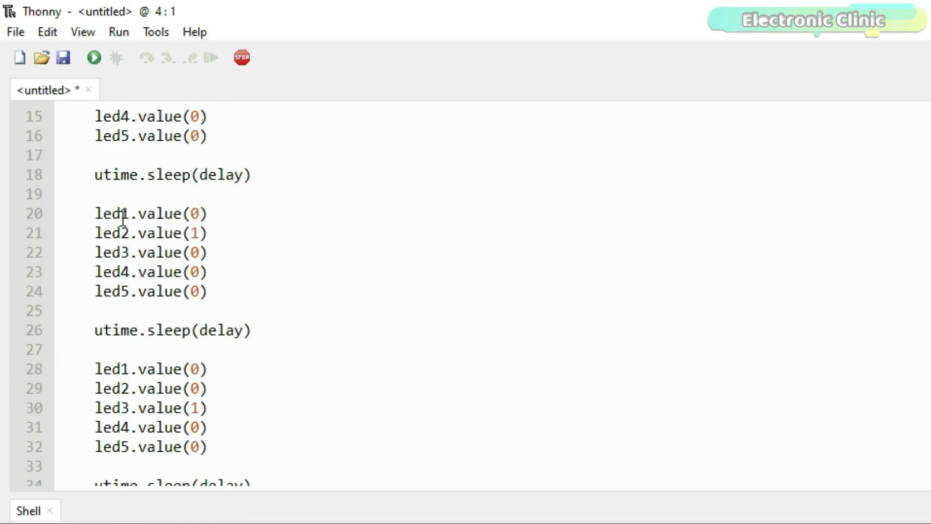
{"action": "scroll", "scroll_direction": "down", "scroll_amount": 3}
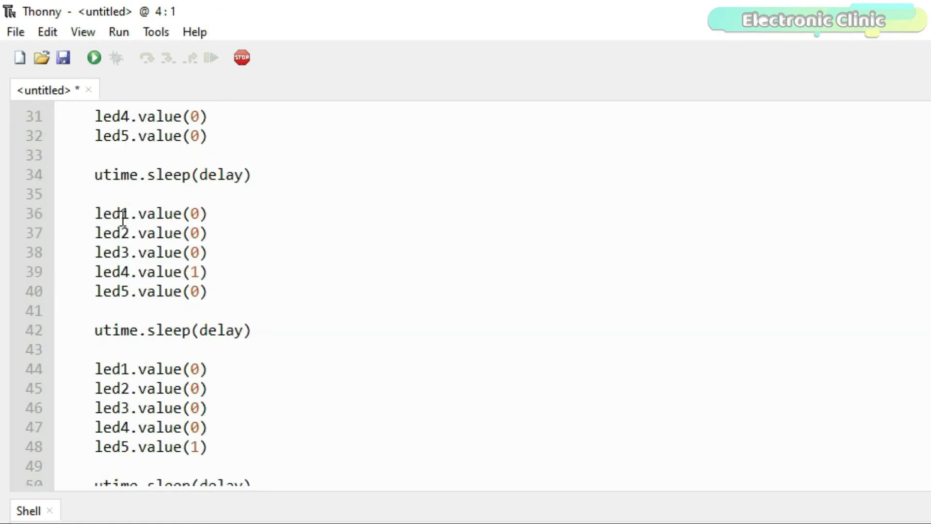
{"action": "scroll", "scroll_direction": "down", "scroll_amount": 3}
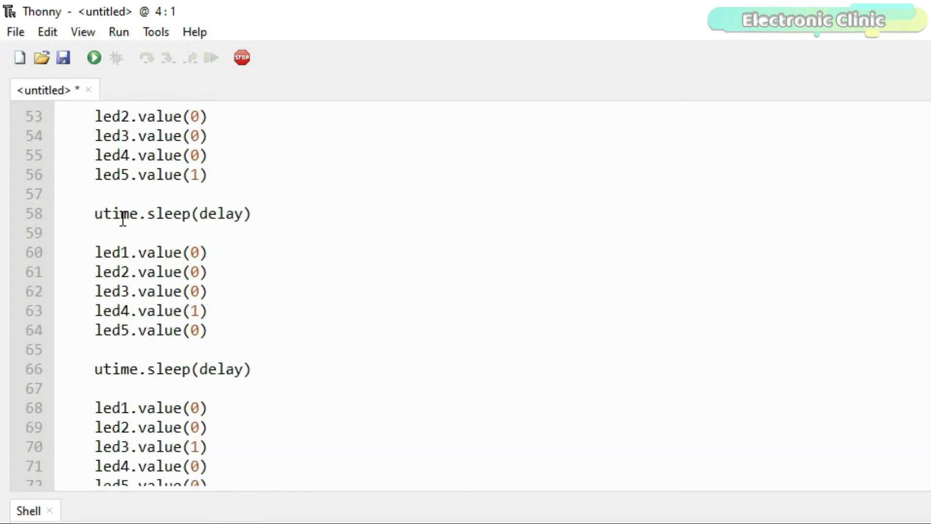
{"action": "scroll", "scroll_direction": "down", "scroll_amount": 3}
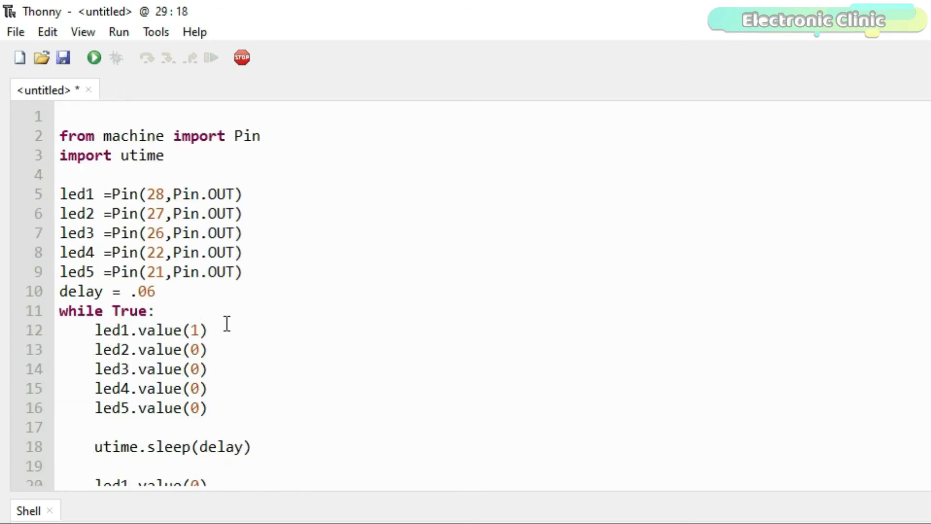
{"action": "mouse_move", "coordinate": [353, 456]}
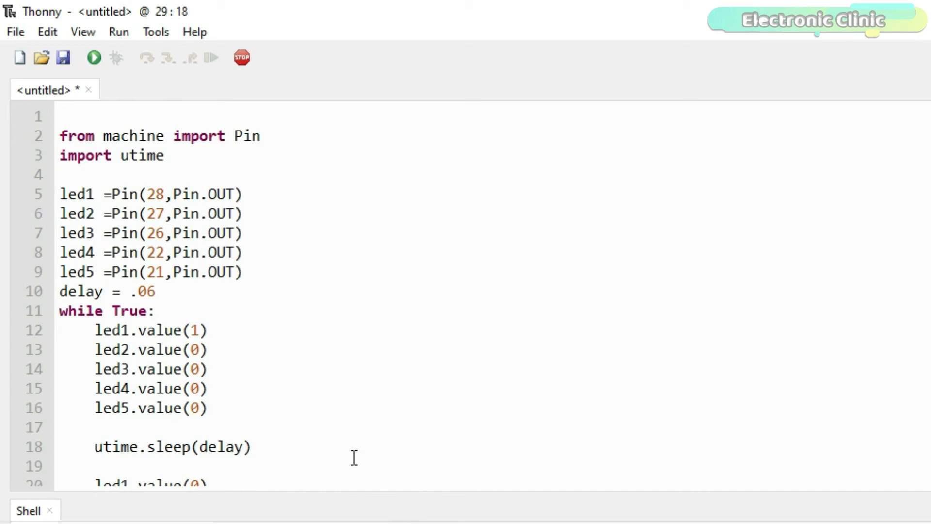
{"action": "mouse_move", "coordinate": [353, 456]}
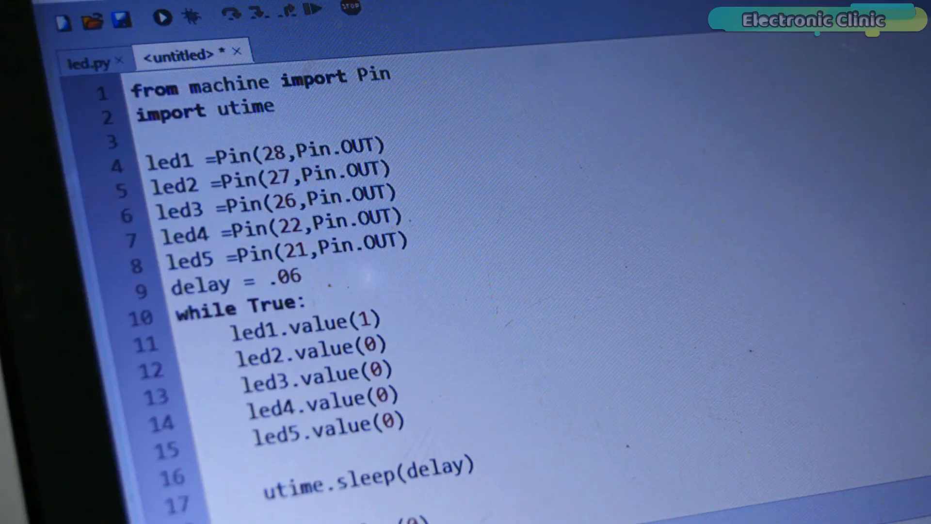
Step: Save the untitled five-LED script onto the Raspberry Pi Pico
{"action": "left_click", "coordinate": [162, 20]}
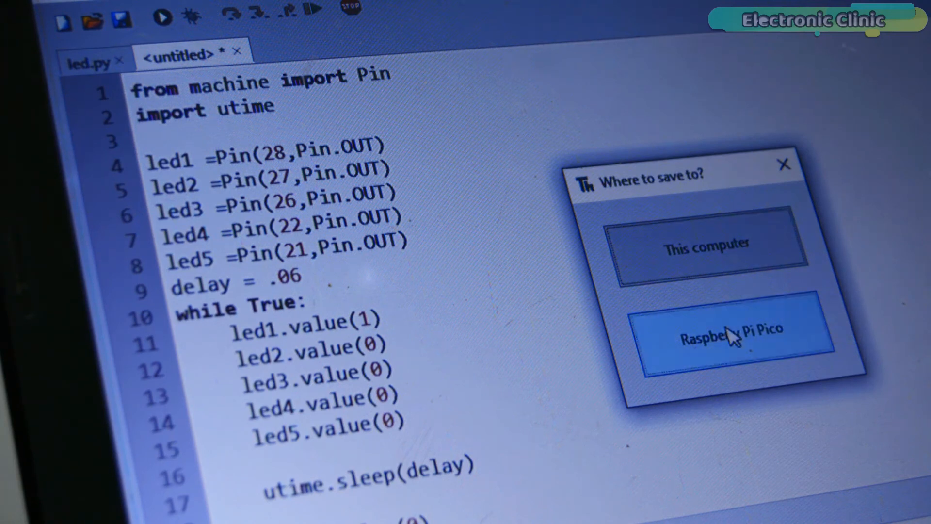
{"action": "left_click", "coordinate": [737, 339]}
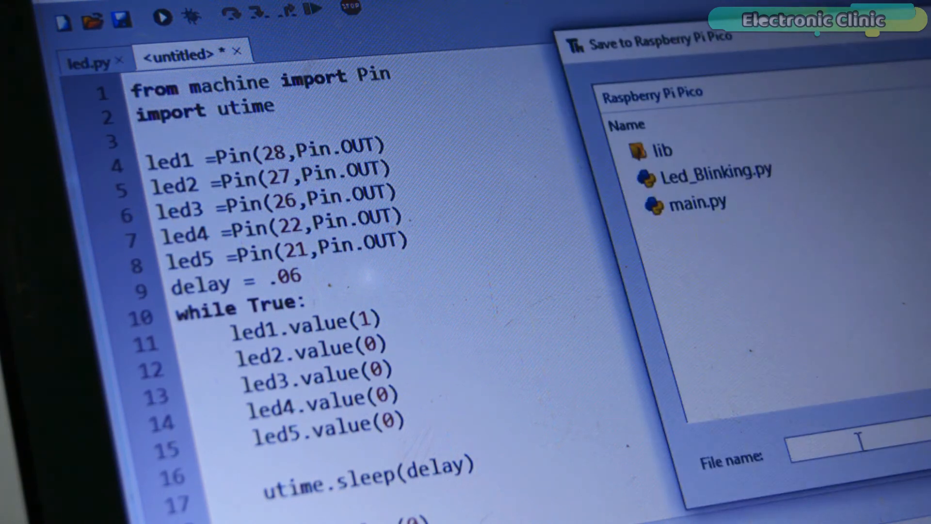
Step: Name the file multipleleds.py and change its delay from .06 to .1
{"action": "type", "text": "mul"}
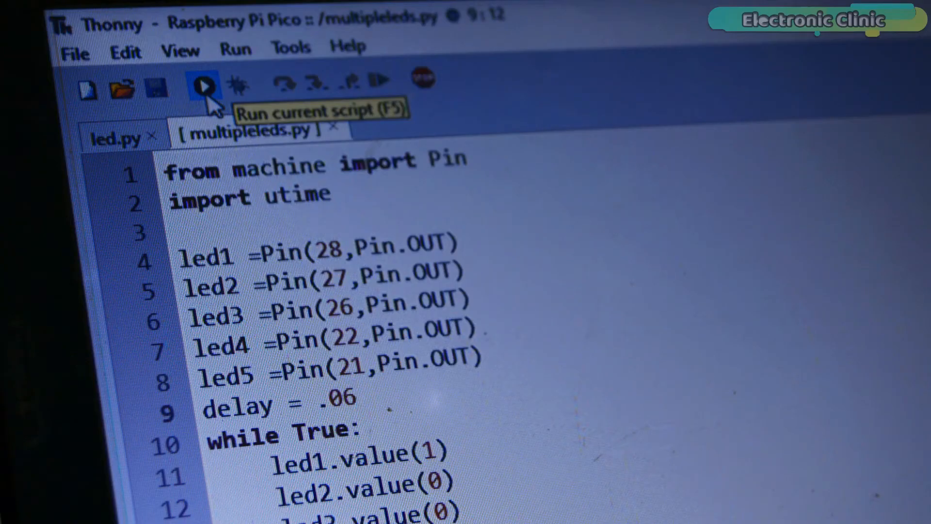
{"action": "key", "text": "BackSpace"}
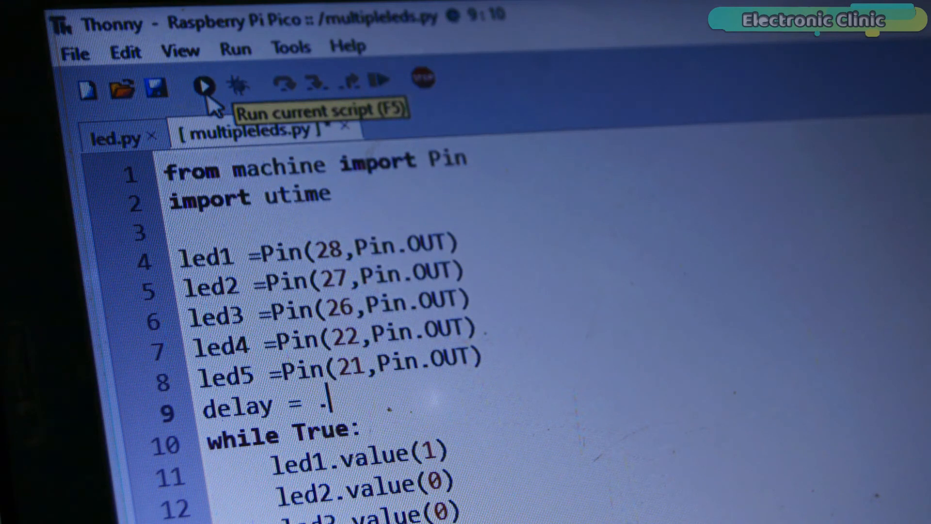
{"action": "type", "text": "1"}
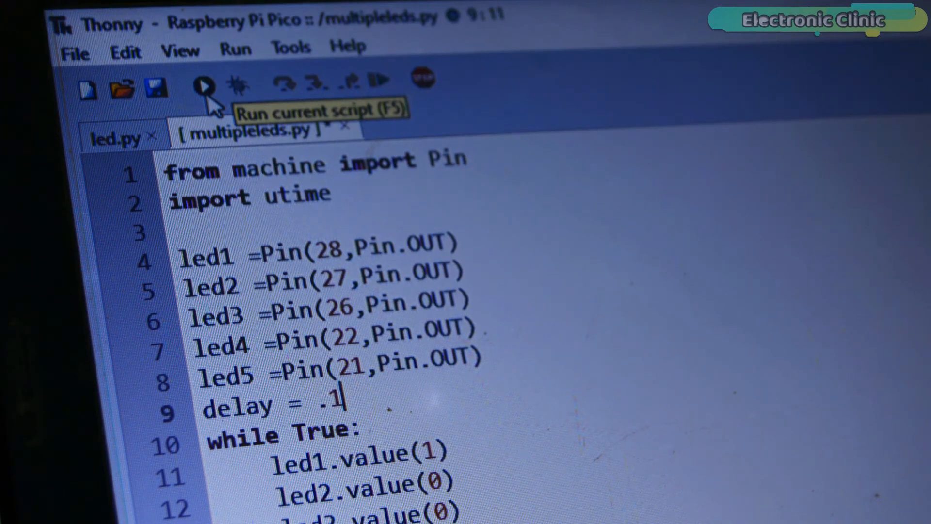